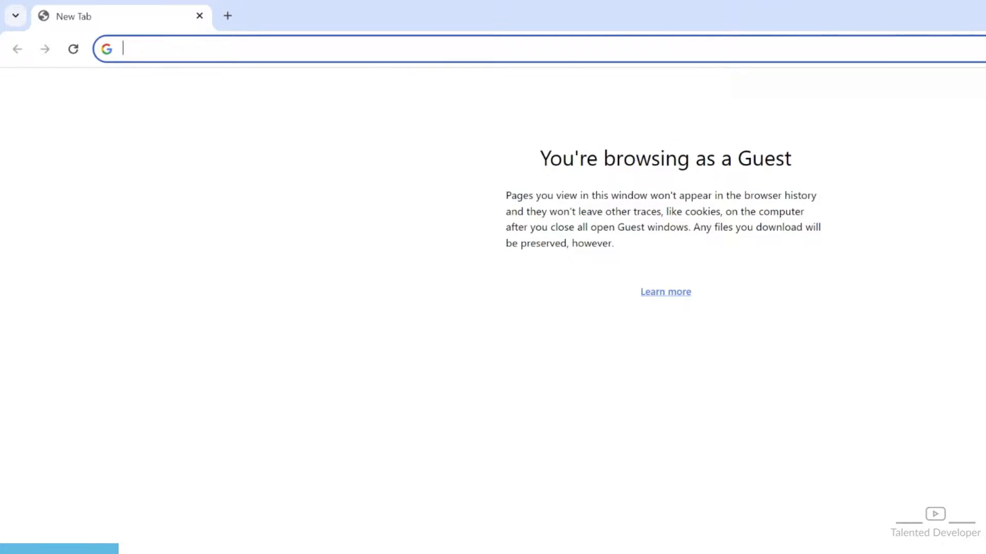
Search Google for 'java jdk download' to find Oracle's Java Downloads page
{"action": "type", "text": "java jdk downl"}
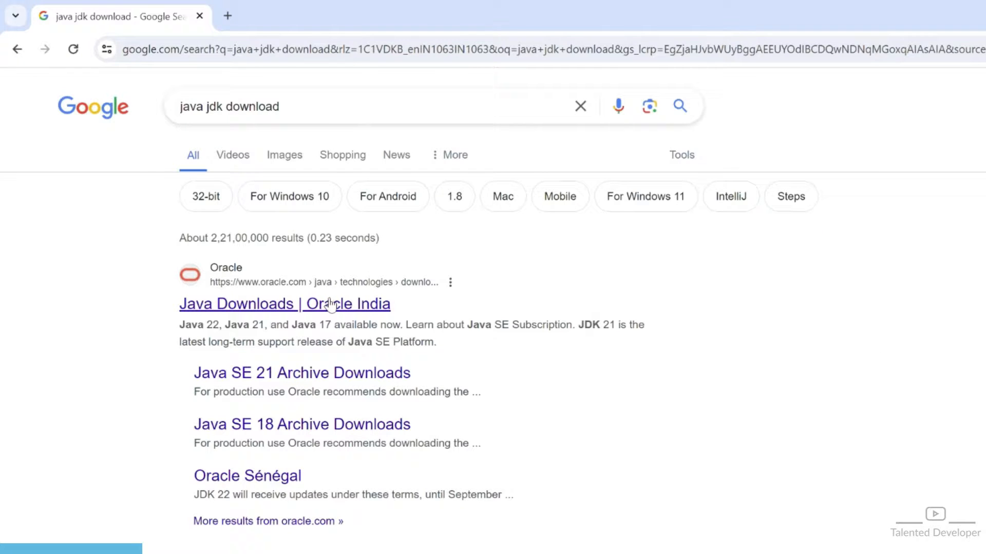
From Oracle's Java Downloads page, download the JDK 22 Windows x64 installer (.exe)
{"action": "left_click", "coordinate": [285, 303]}
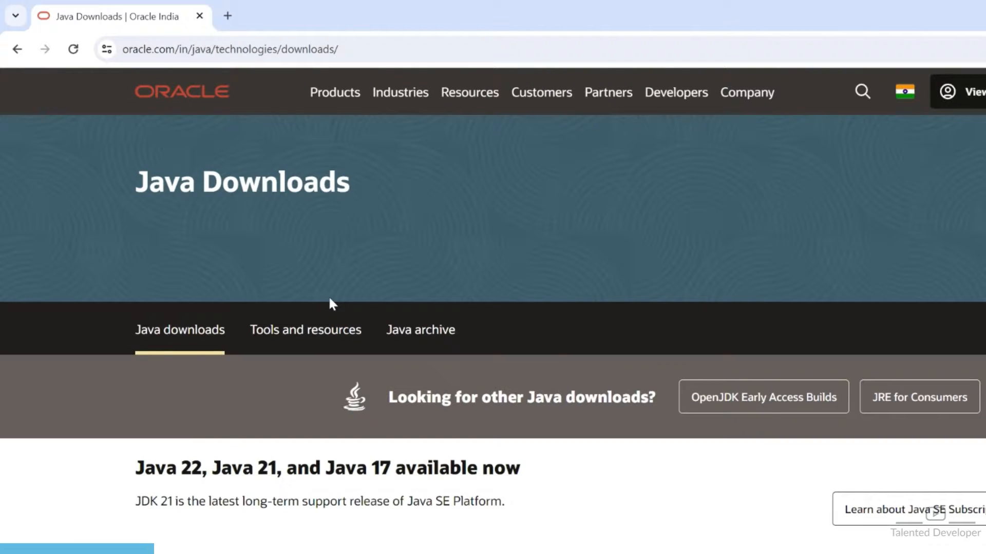
{"action": "scroll", "scroll_direction": "down", "scroll_amount": 3}
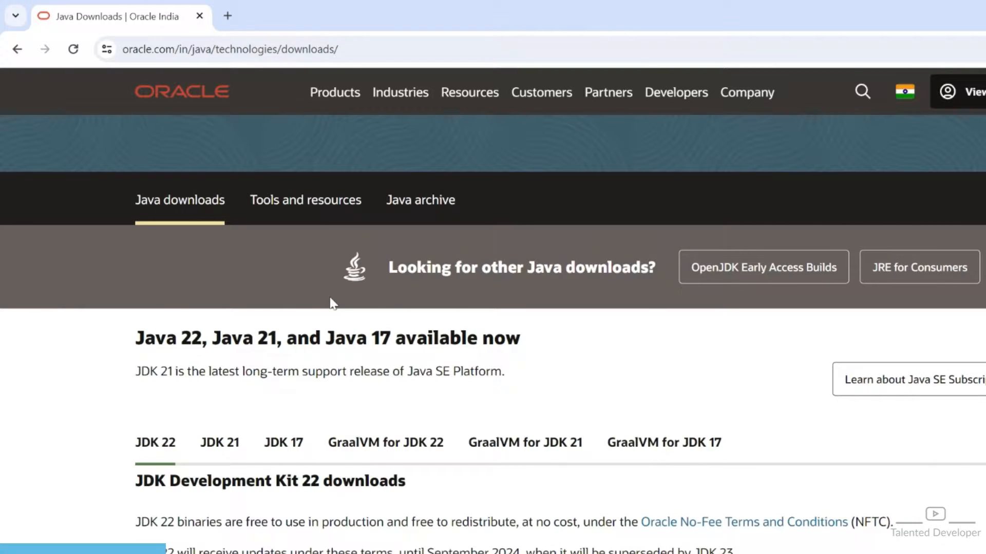
{"action": "scroll", "scroll_direction": "down", "scroll_amount": 3}
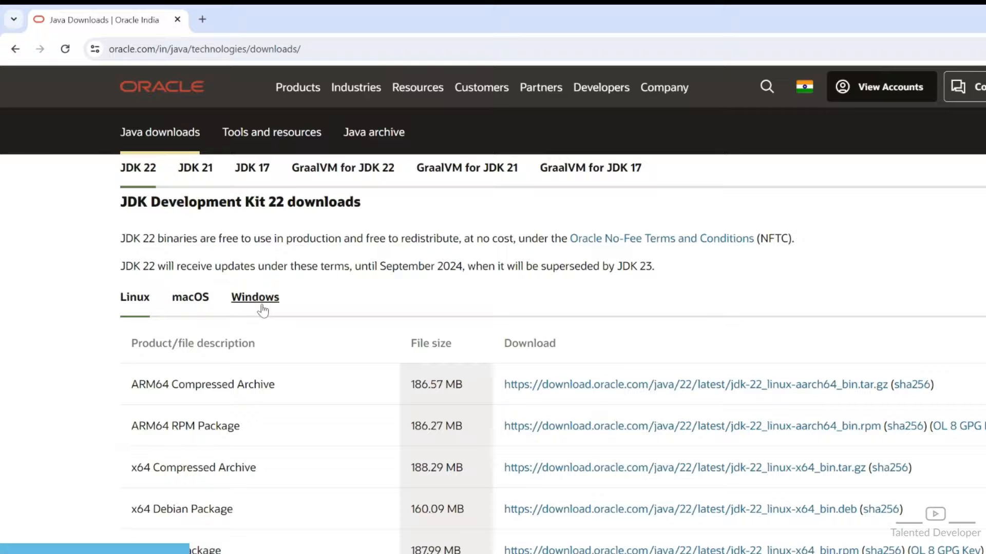
{"action": "left_click", "coordinate": [255, 297]}
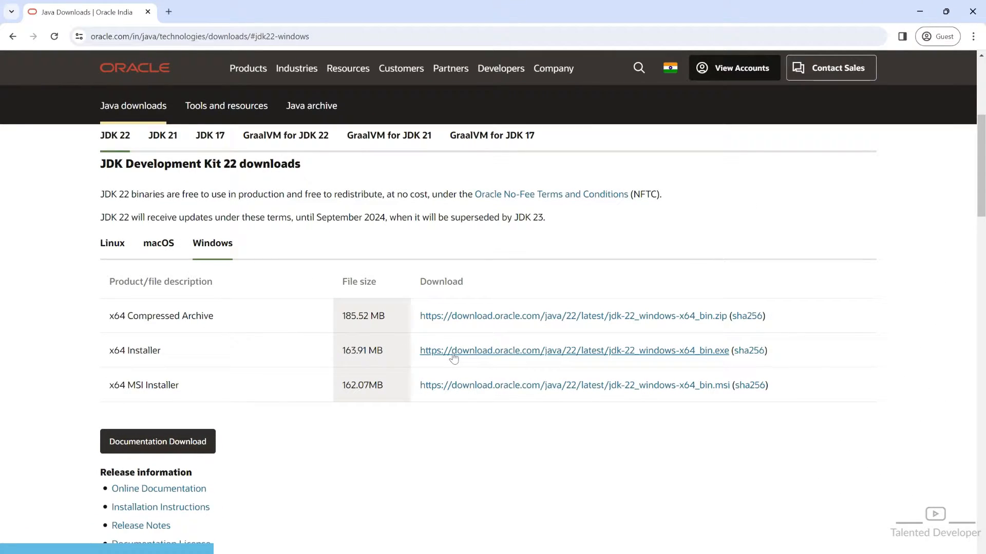
{"action": "left_click", "coordinate": [573, 351]}
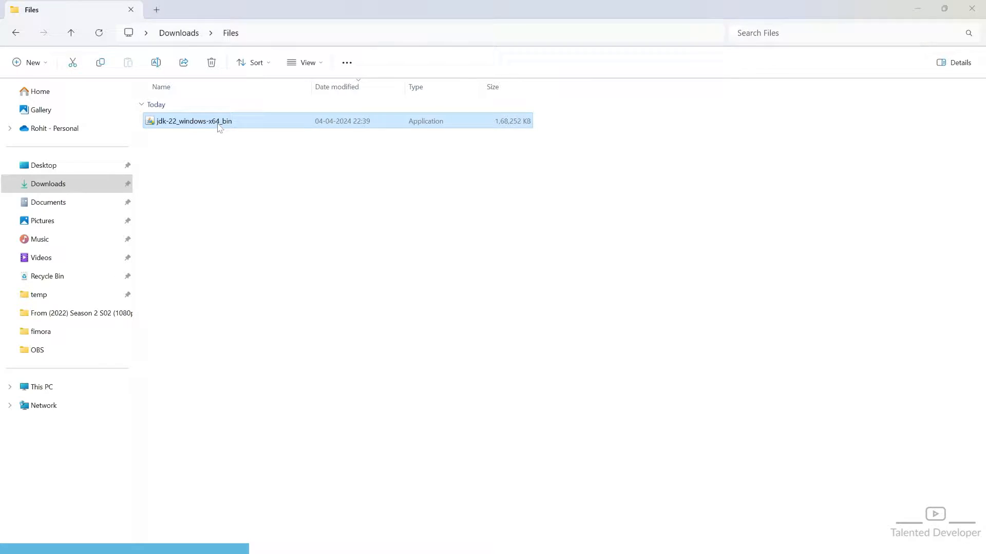
Run the downloaded jdk-22_windows-x64_bin installer from the Downloads folder
{"action": "double_click", "coordinate": [193, 121]}
{"action": "type", "text": "cmd"}
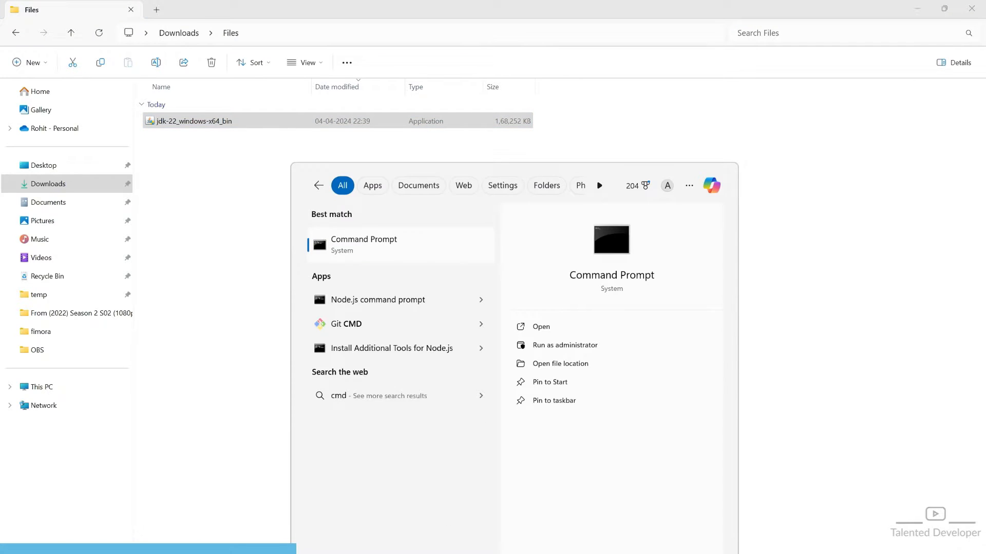
Run 'java -version' in Command Prompt to confirm Java 22 is installed
{"action": "left_click", "coordinate": [362, 243]}
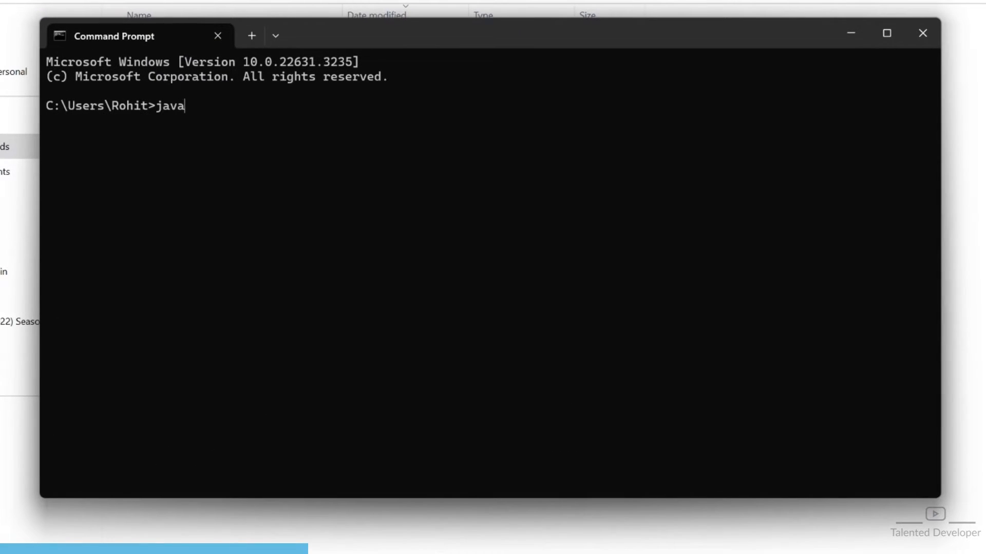
{"action": "type", "text": "-version"}
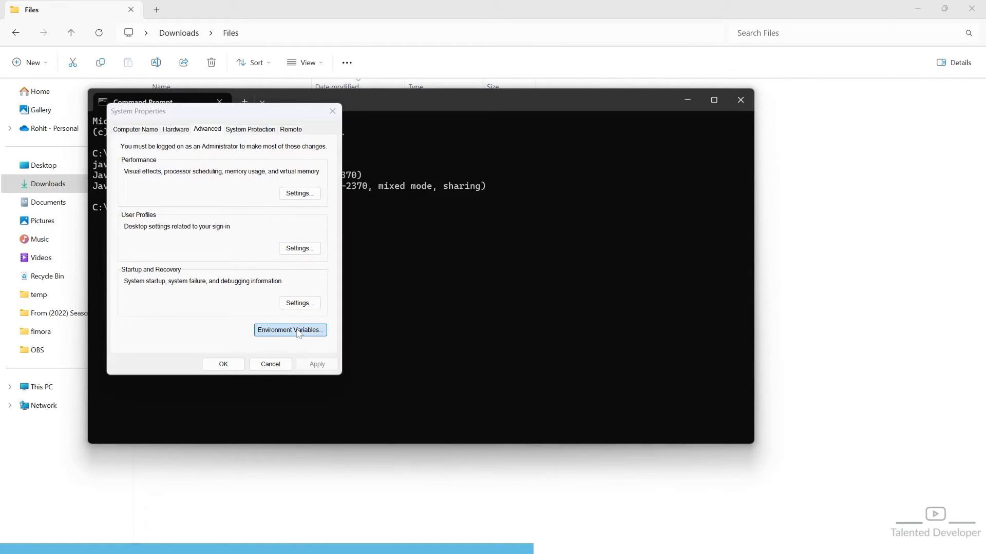
Create user variable JAVA_HOME, browsing to C:\Program Files\Java\jdk-22 as its value
{"action": "left_click", "coordinate": [289, 330]}
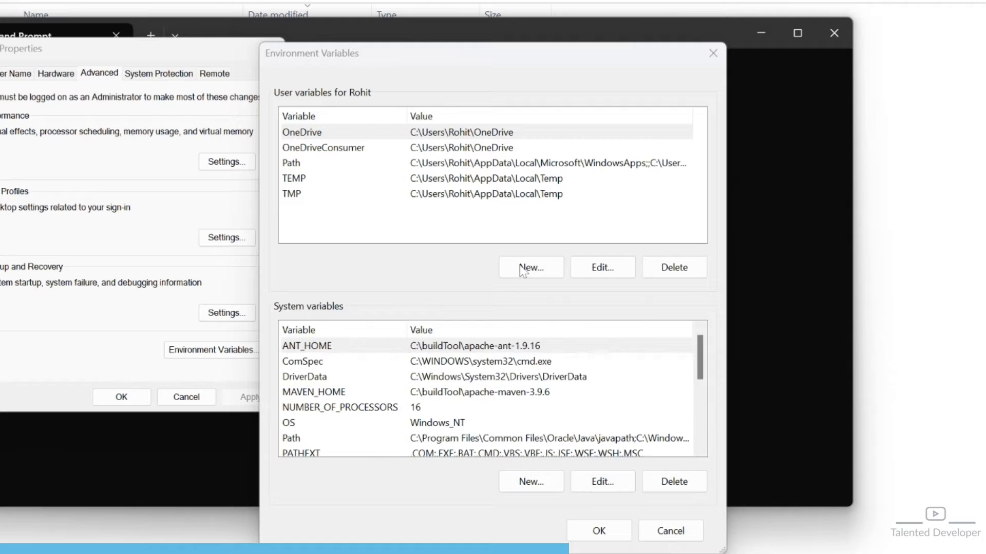
{"action": "left_click", "coordinate": [529, 267]}
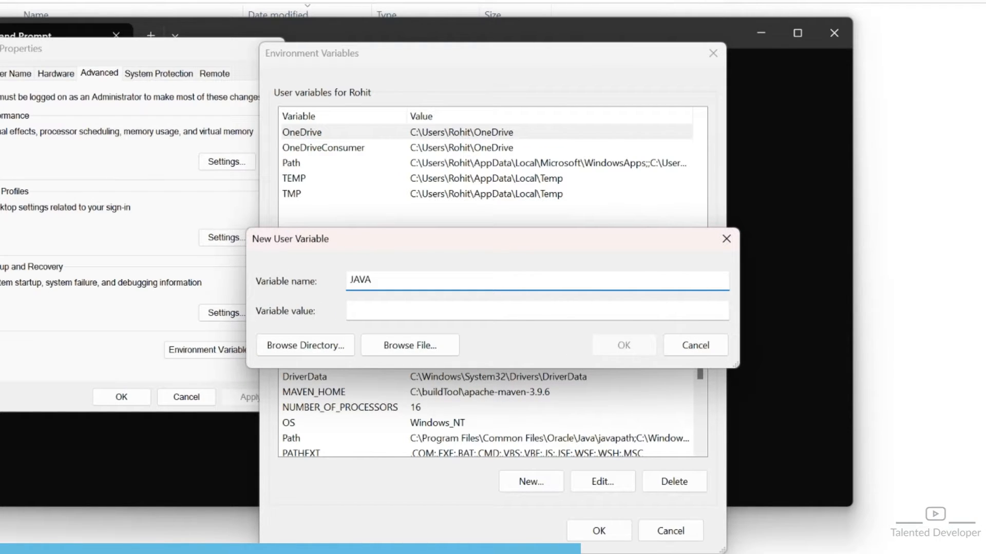
{"action": "type", "text": "_HOME"}
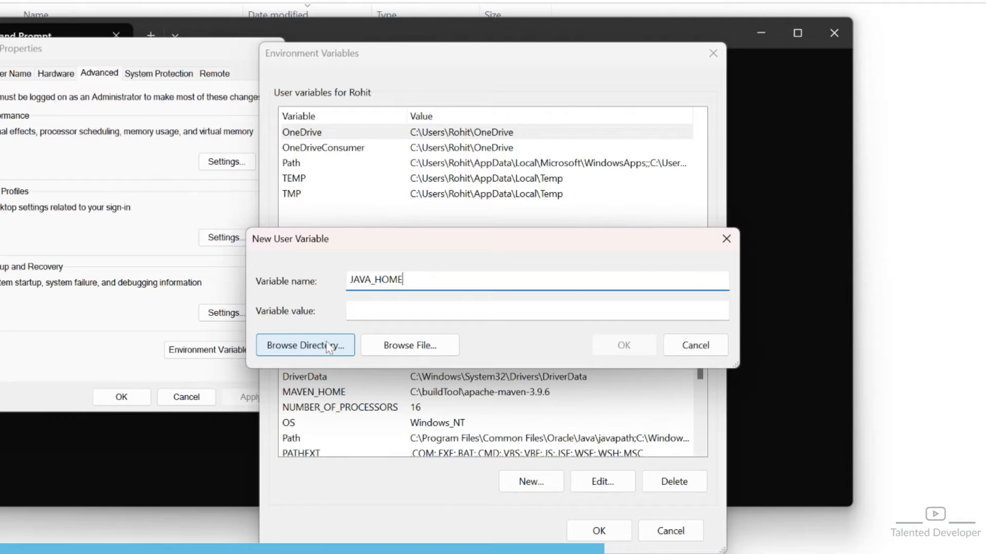
{"action": "left_click", "coordinate": [304, 344]}
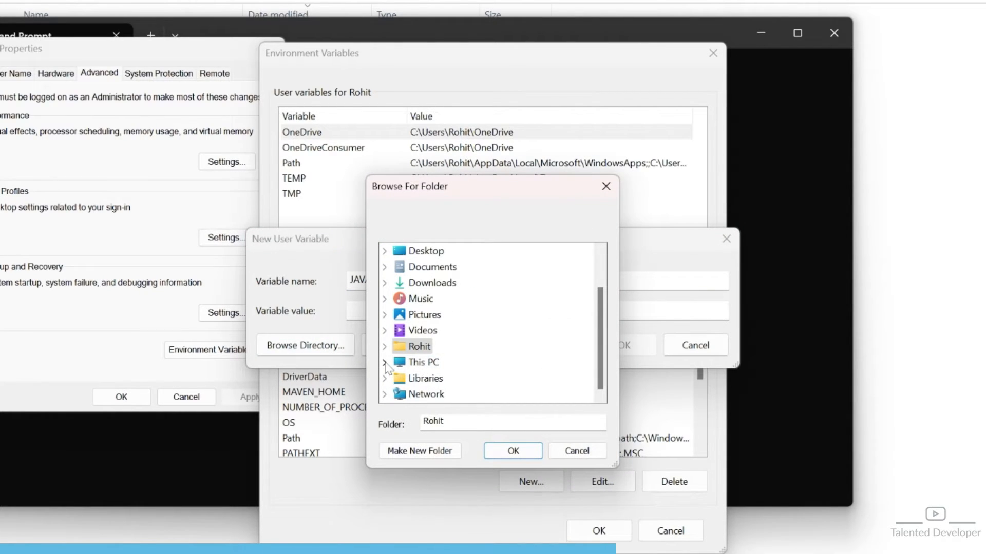
{"action": "left_click", "coordinate": [384, 362]}
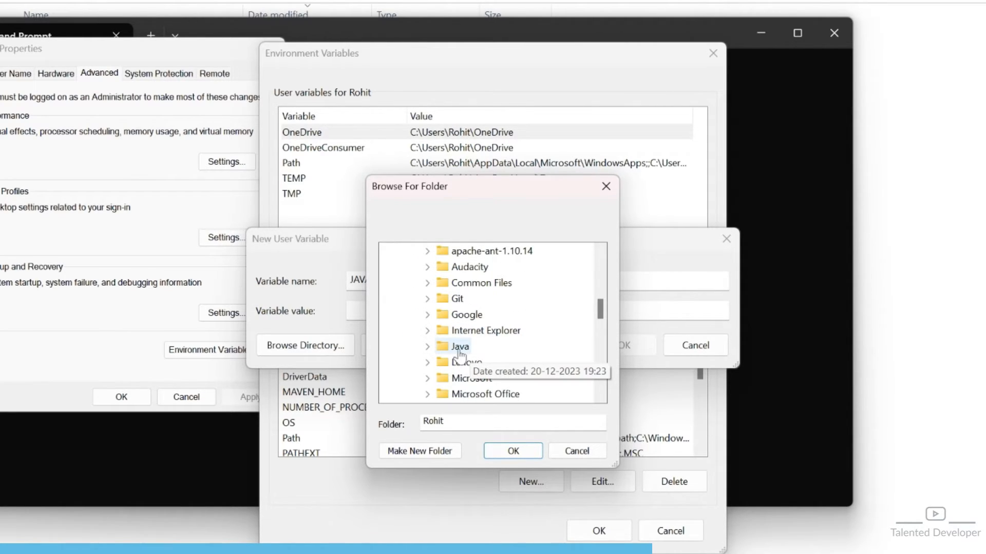
{"action": "left_click", "coordinate": [429, 346]}
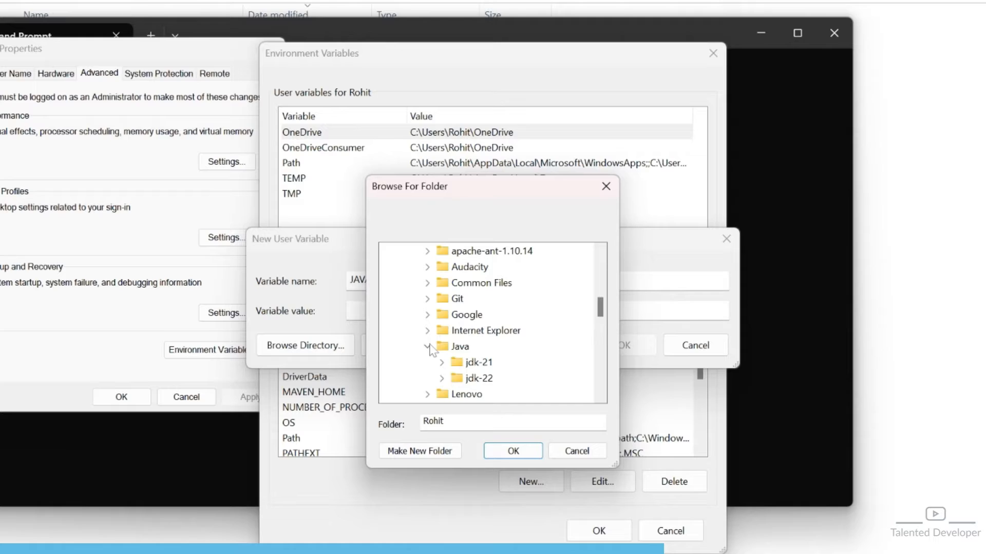
{"action": "mouse_move", "coordinate": [479, 379]}
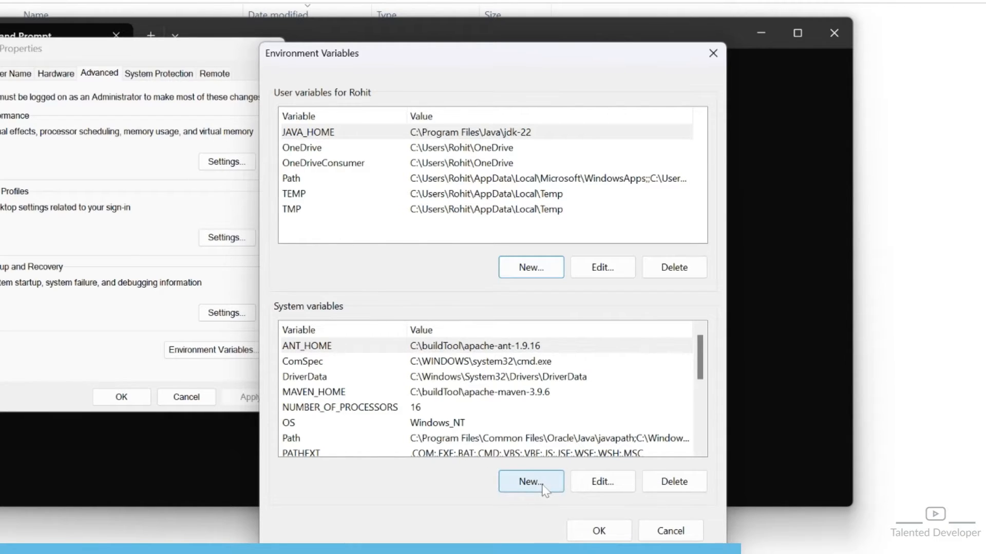
Create system variable JAVA_HOME with the jdk-22 folder as its value
{"action": "left_click", "coordinate": [529, 481]}
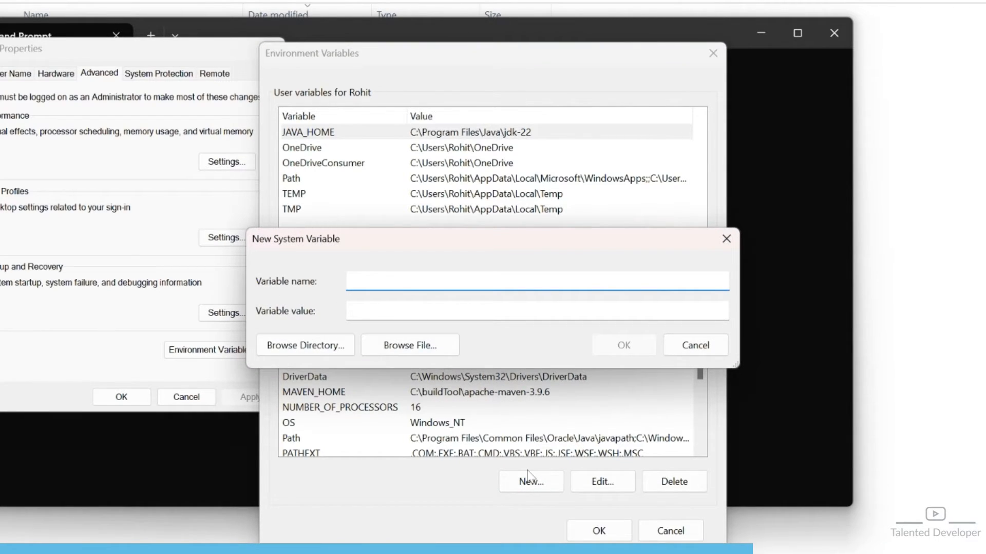
{"action": "type", "text": "JAVA_HOME"}
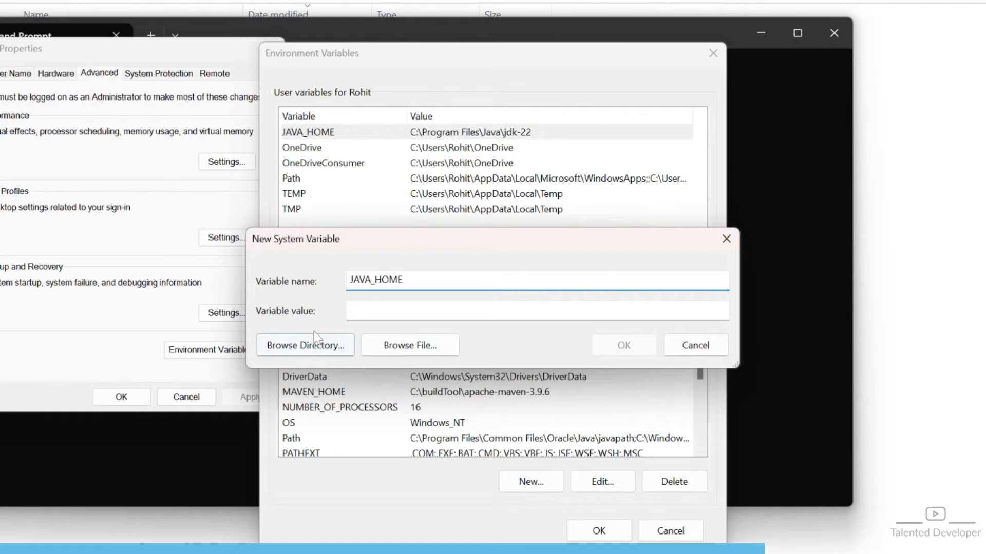
{"action": "left_click", "coordinate": [305, 345]}
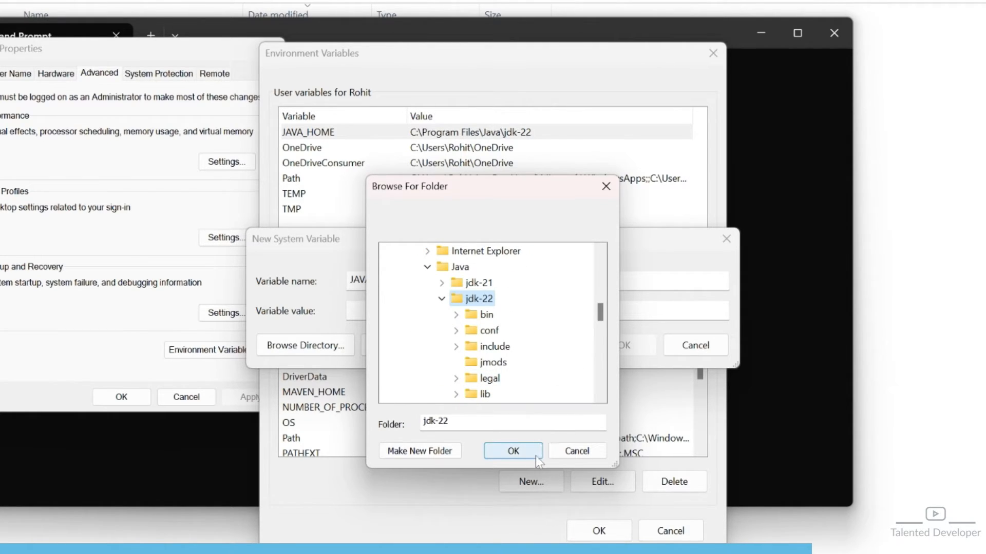
{"action": "left_click", "coordinate": [511, 451]}
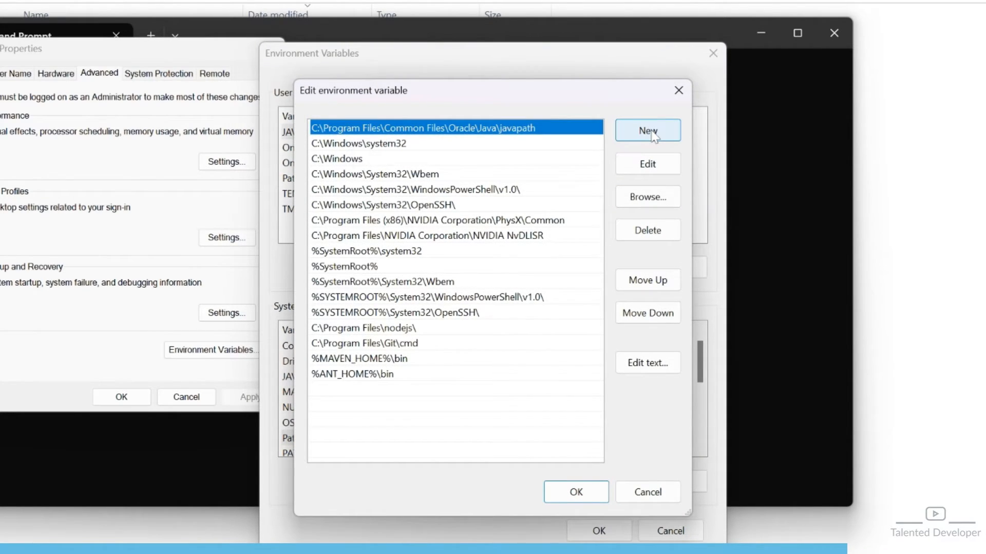
Add %JAVA_HOME%\bin to the system Path and save the environment variables
{"action": "left_click", "coordinate": [646, 131]}
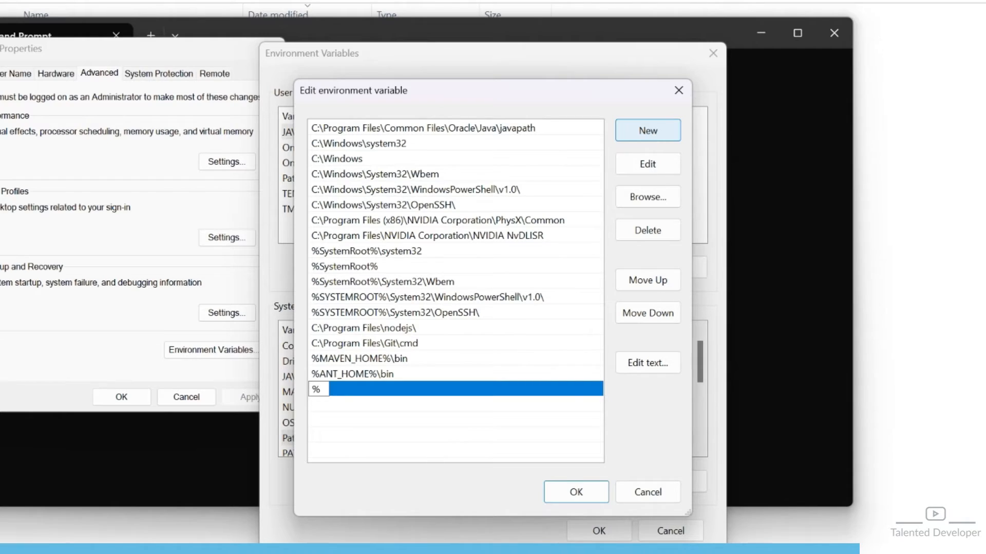
{"action": "type", "text": "JAVA_HOME%\\"}
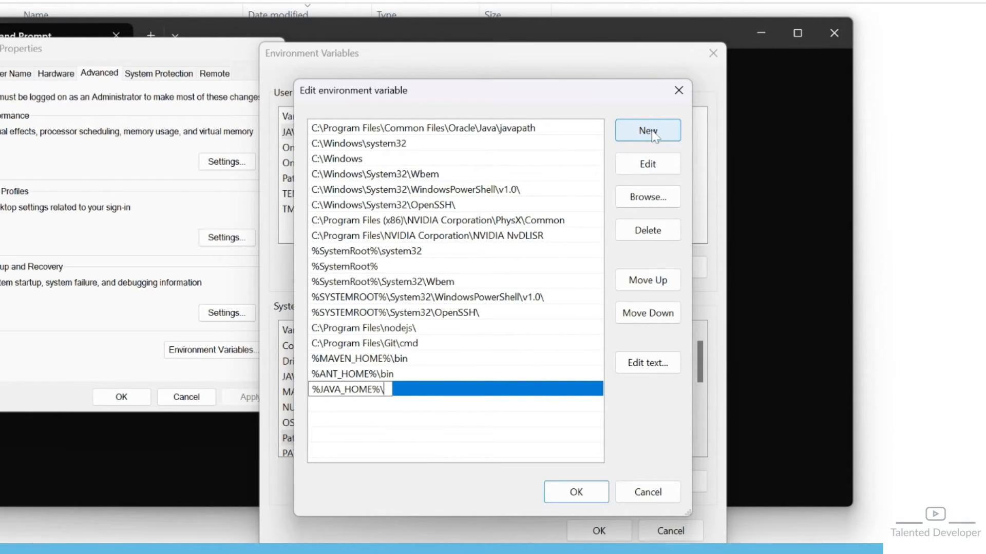
{"action": "type", "text": "bin"}
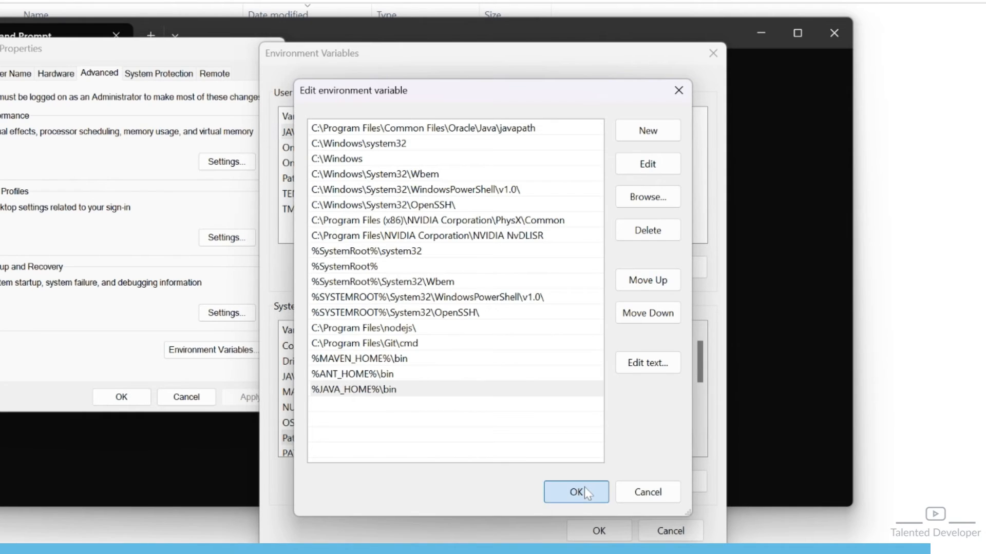
{"action": "left_click", "coordinate": [575, 492]}
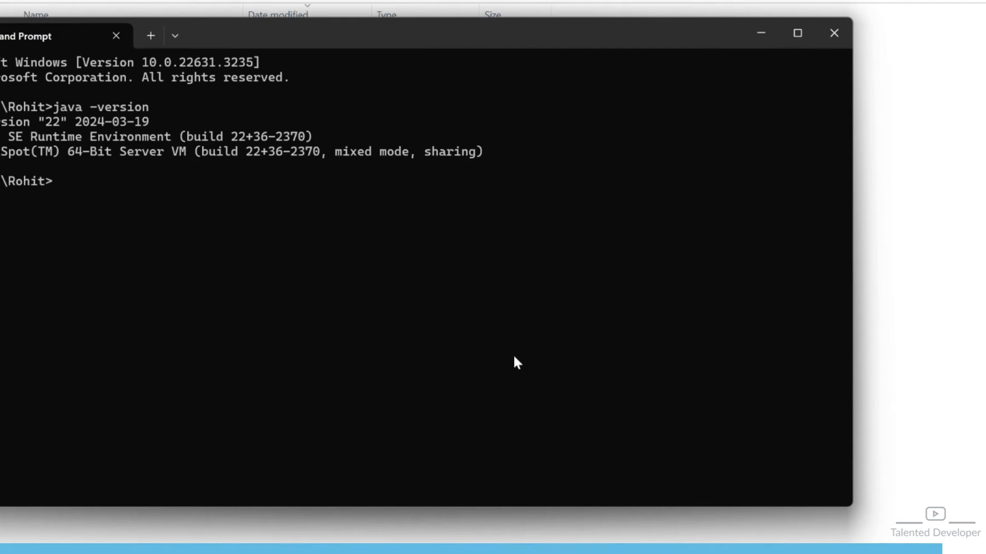